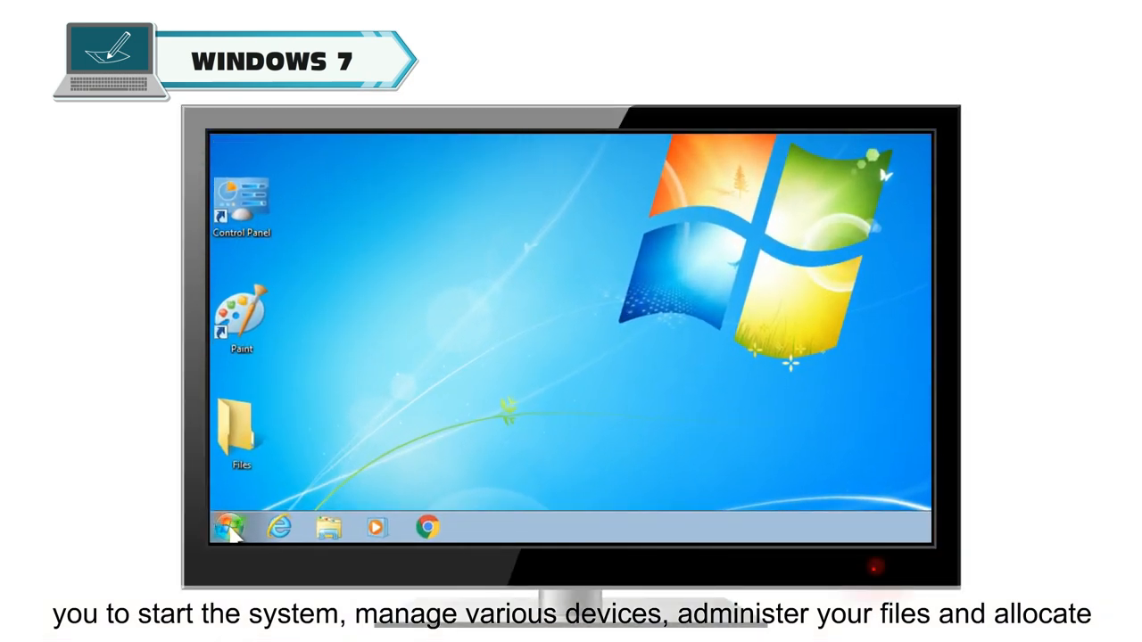
# - Select and open desktop shortcuts such as the media player, Computer and Paint
pyautogui.click(228, 526)
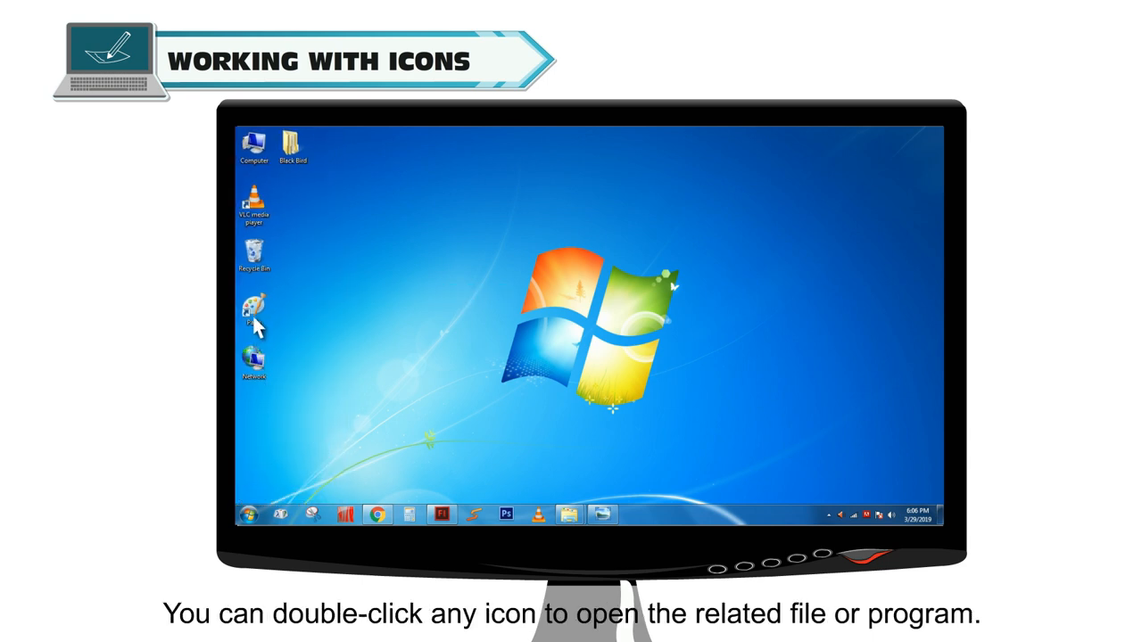
pyautogui.doubleClick(253, 312)
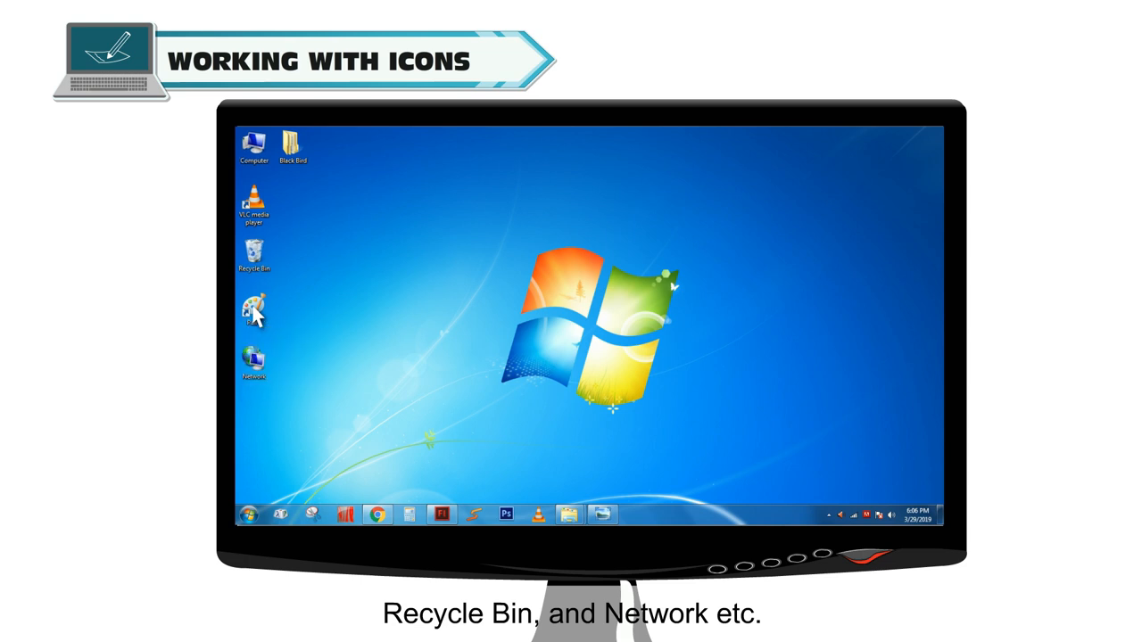
pyautogui.moveTo(348, 348)
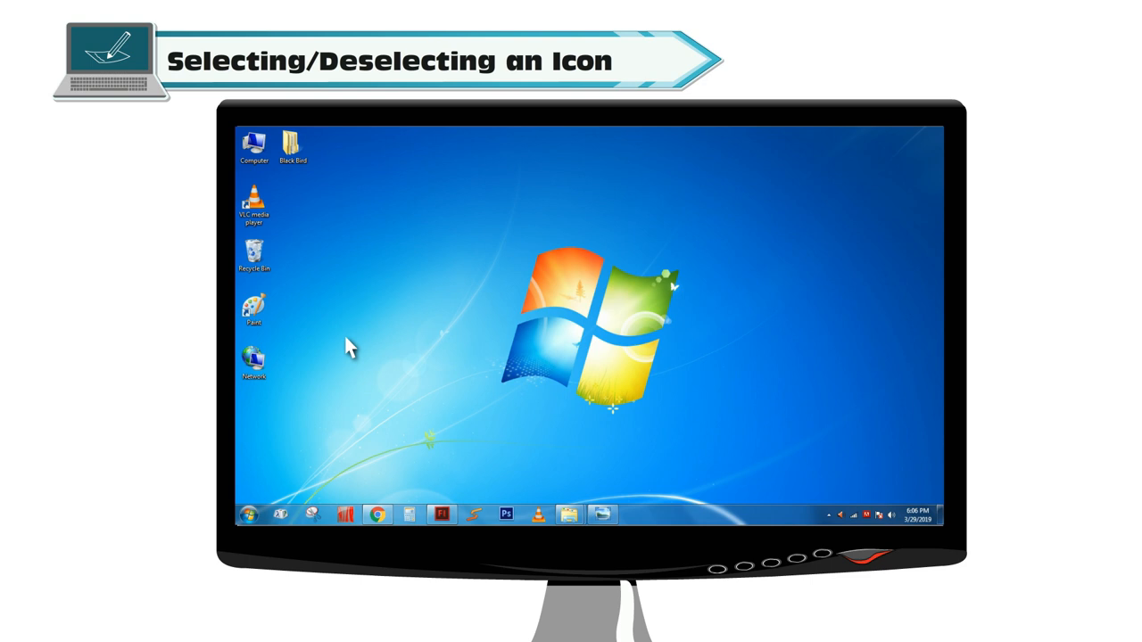
pyautogui.moveTo(271, 228)
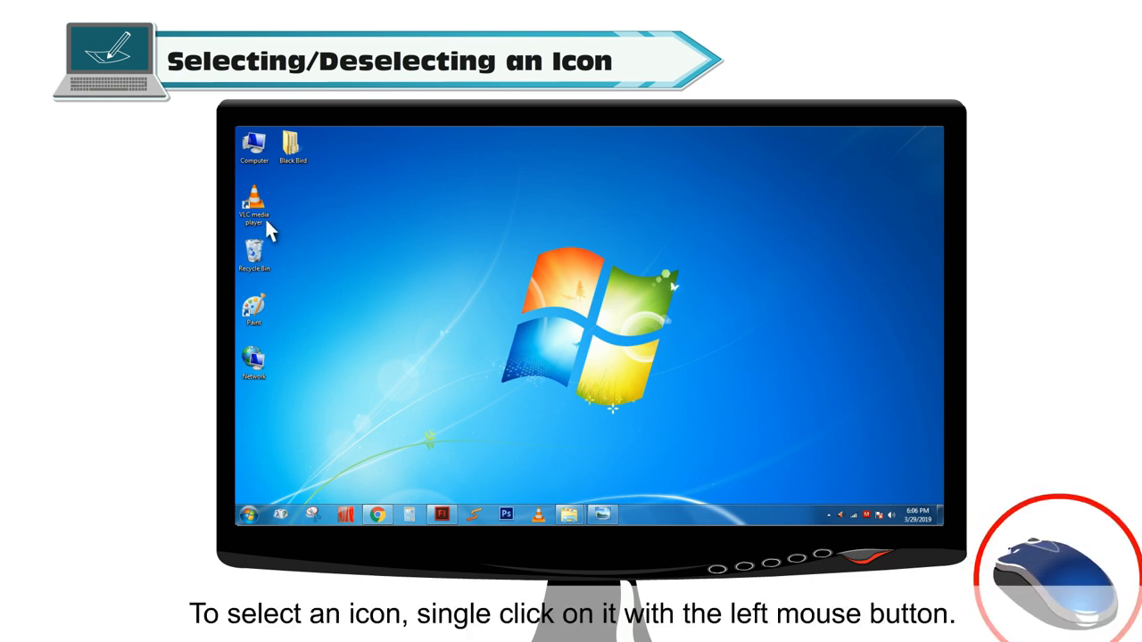
pyautogui.click(253, 205)
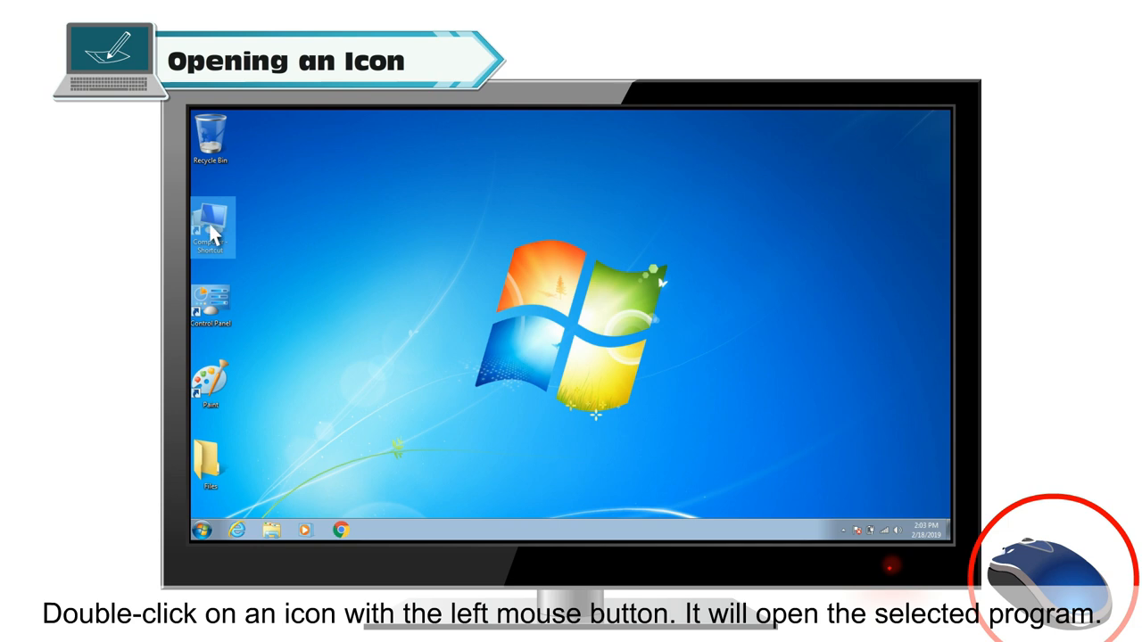
pyautogui.doubleClick(210, 223)
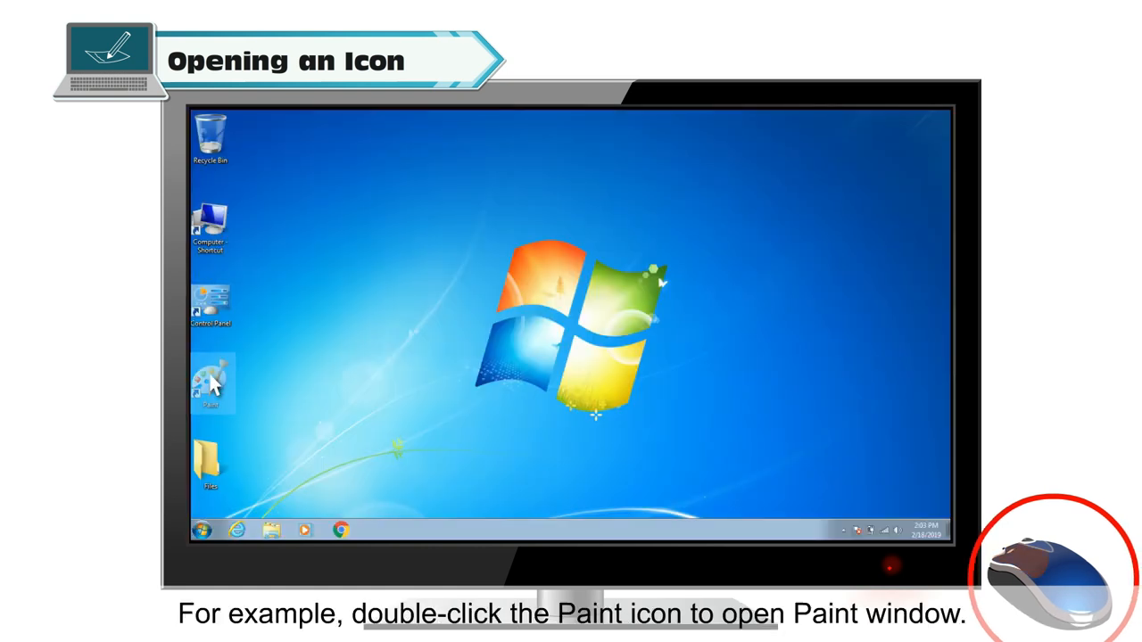
pyautogui.doubleClick(210, 384)
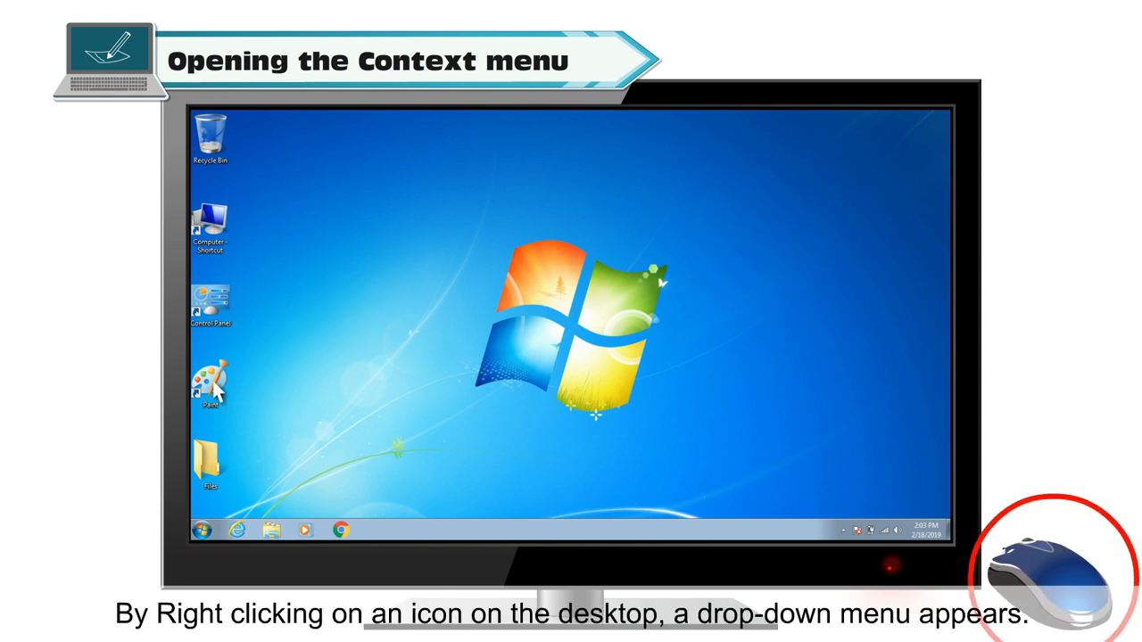
# - Launch Paint from its desktop shortcut's right-click menu
pyautogui.rightClick(211, 384)
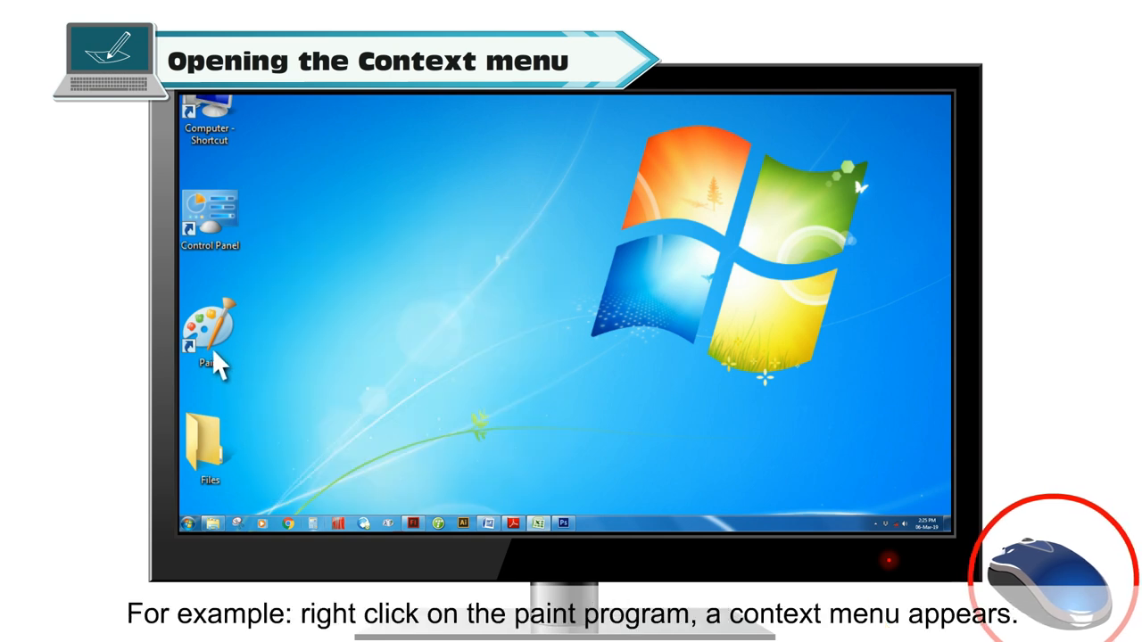
pyautogui.rightClick(210, 330)
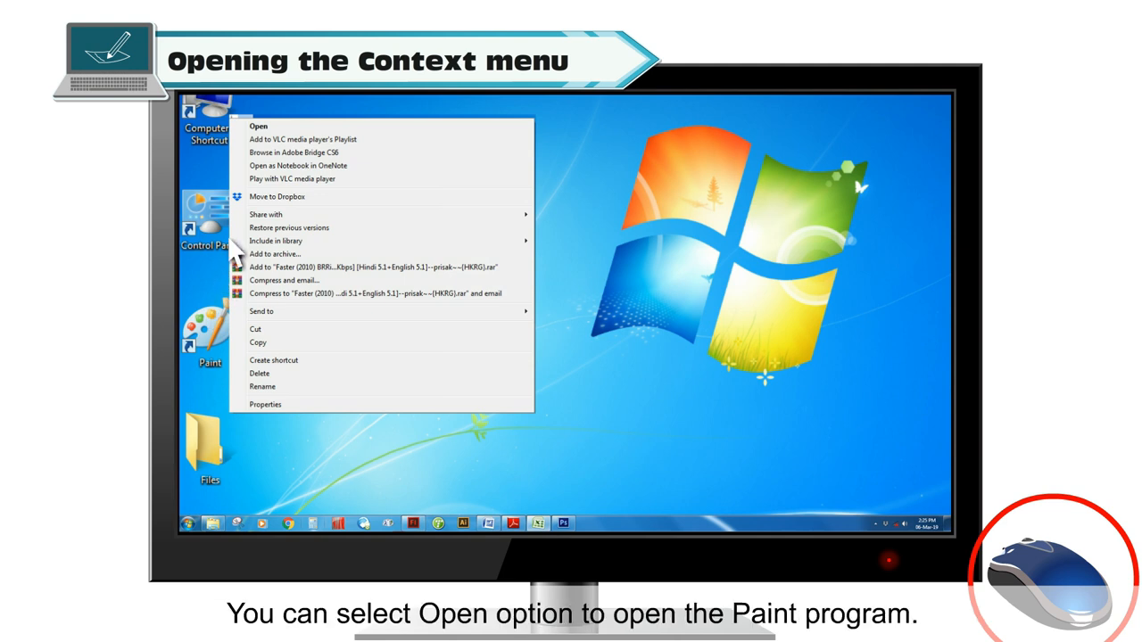
pyautogui.click(257, 125)
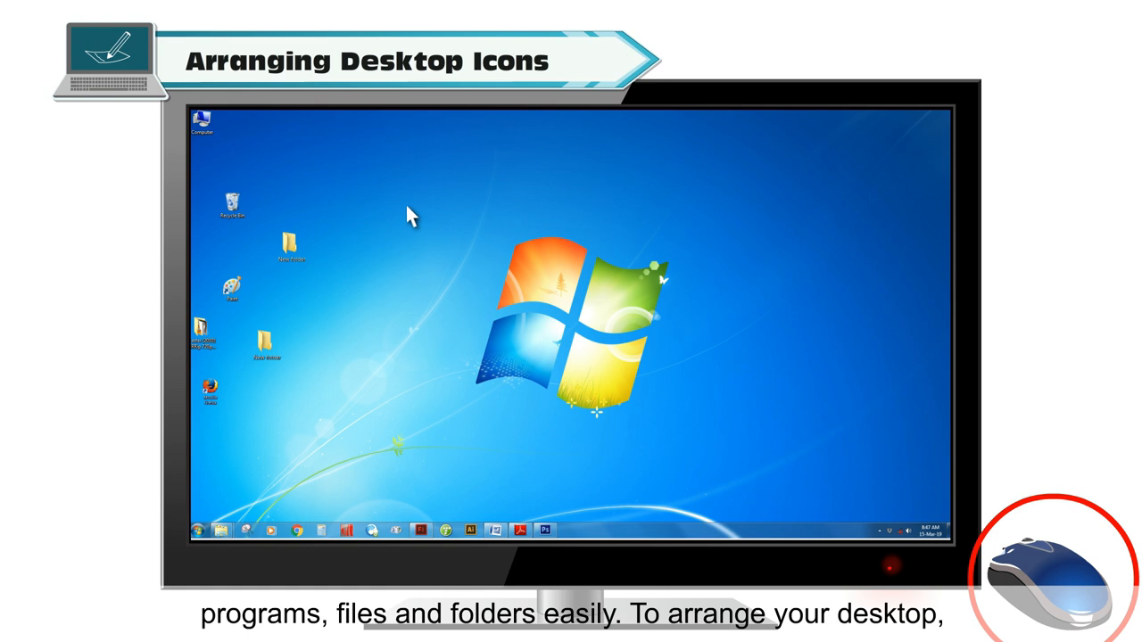
# - Enable Auto arrange icons from the desktop's View menu, then reopen the desktop menu
pyautogui.rightClick(412, 215)
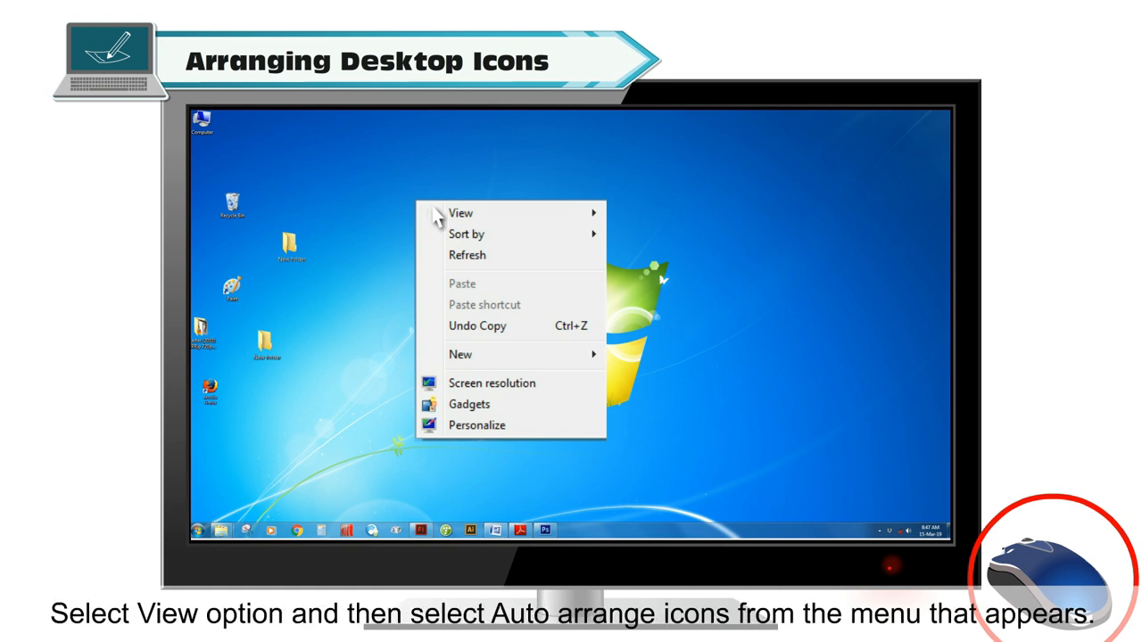
pyautogui.click(460, 212)
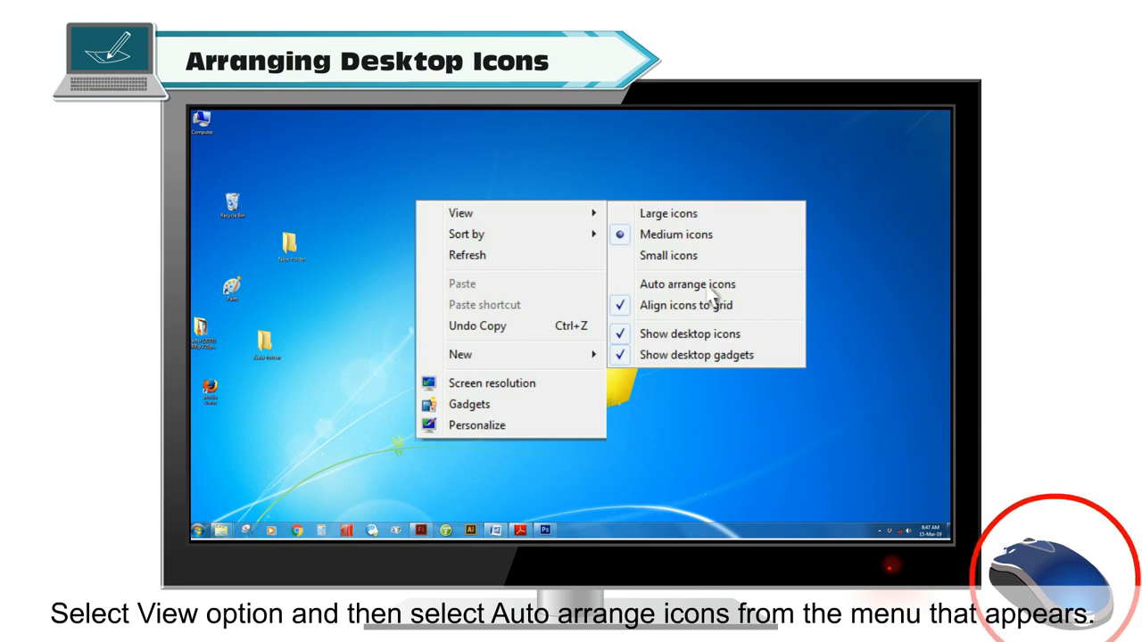
pyautogui.click(687, 284)
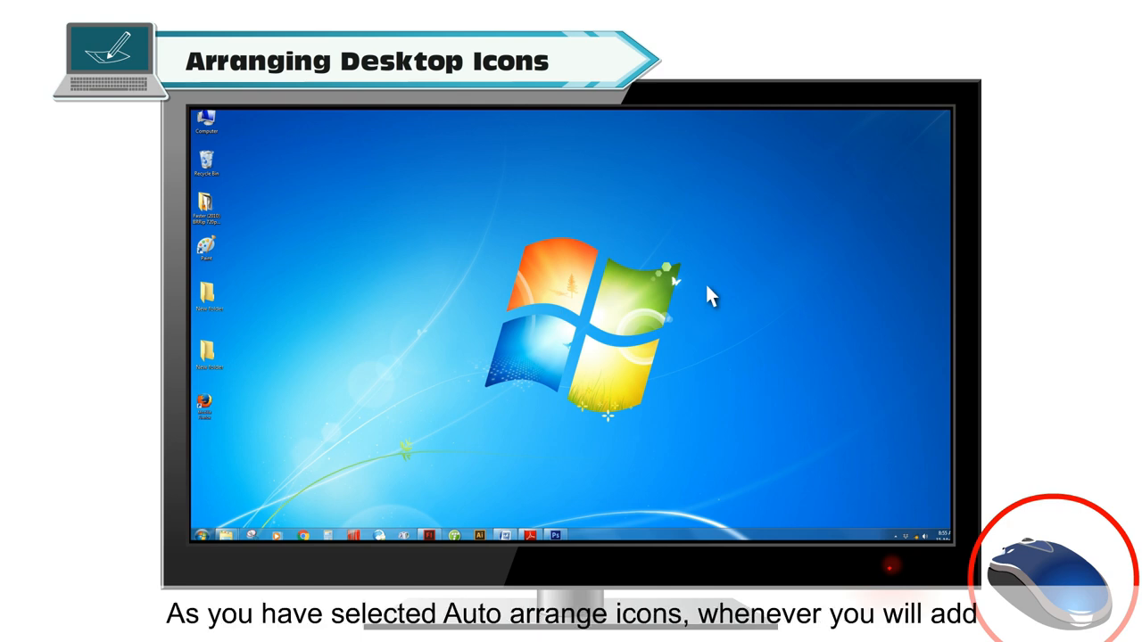
pyautogui.moveTo(414, 374)
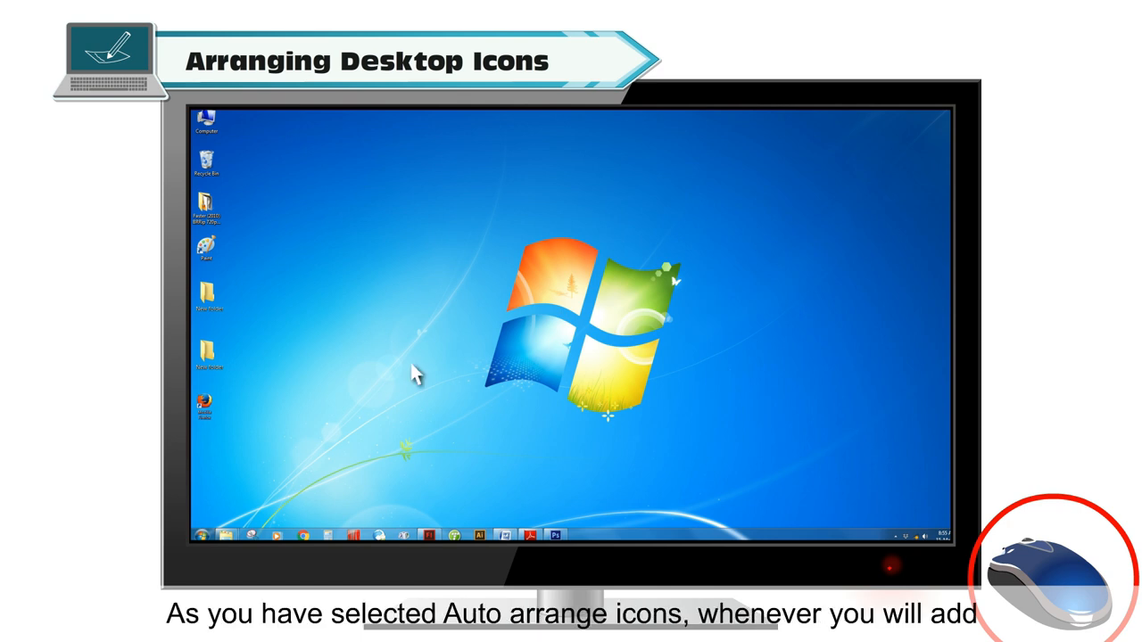
pyautogui.rightClick(413, 375)
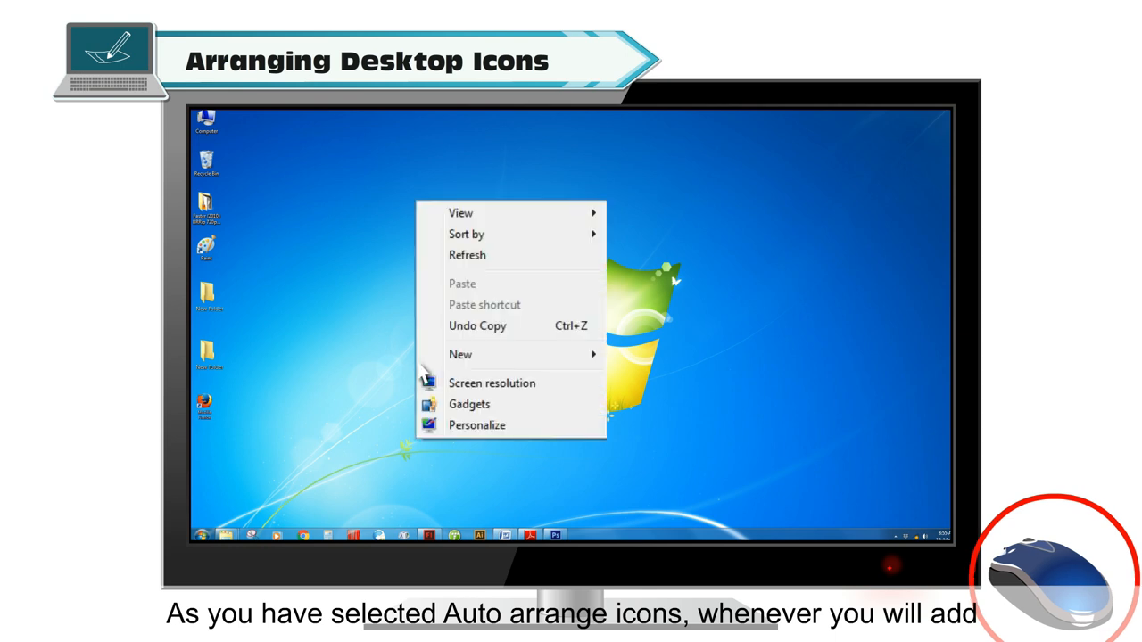
pyautogui.click(460, 353)
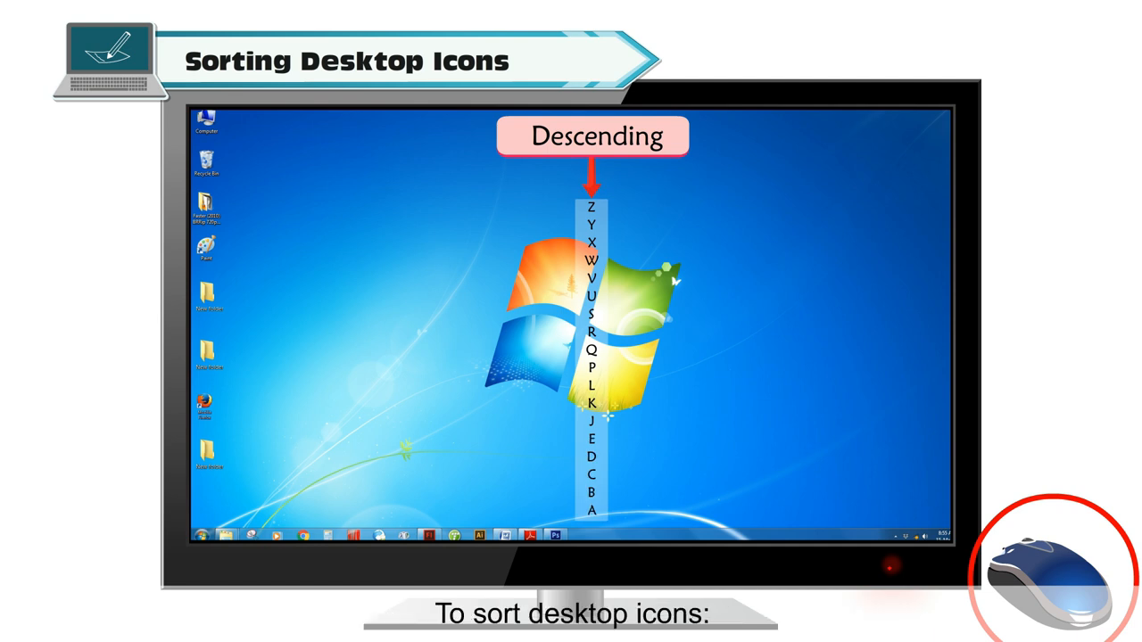
pyautogui.moveTo(510, 275)
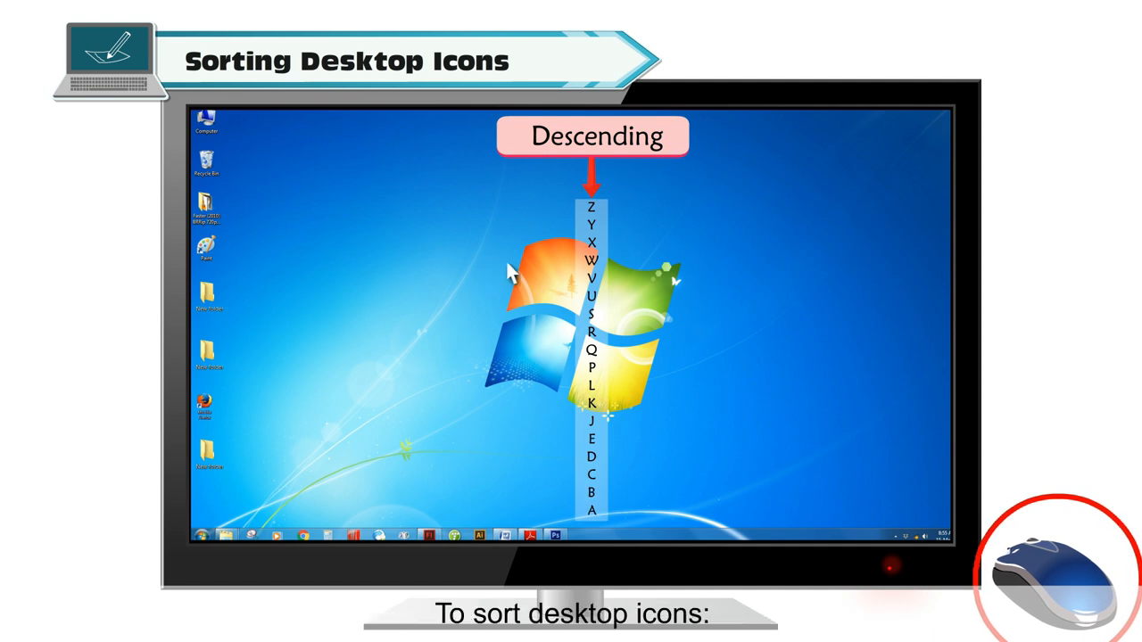
# - Sort the desktop icons by a chosen criterion from the desktop's Sort by menu
pyautogui.rightClick(544, 271)
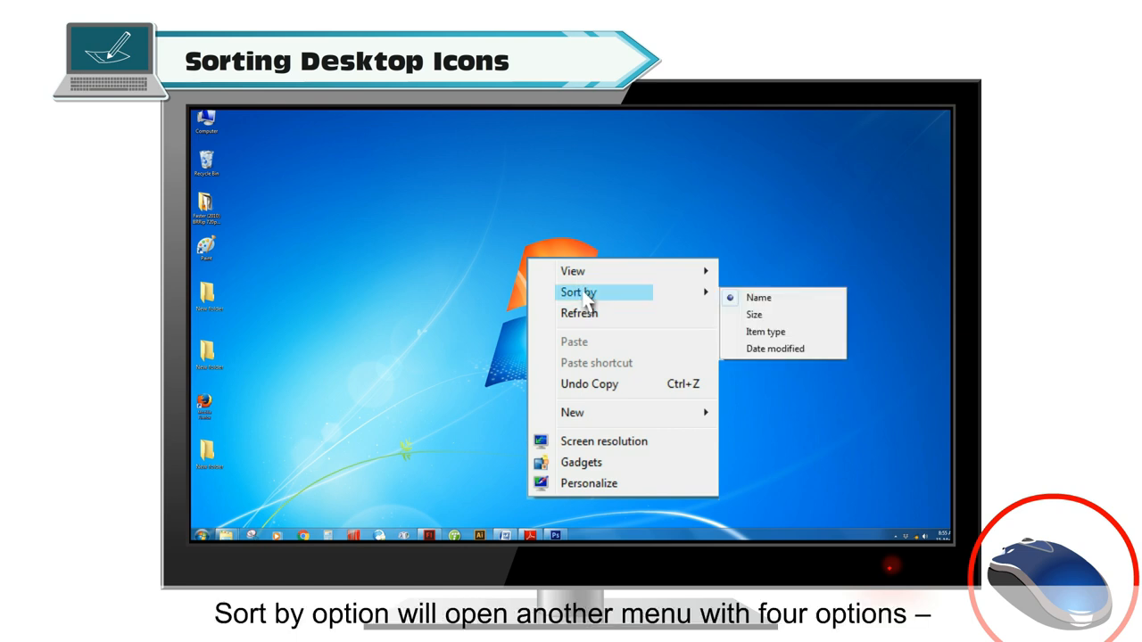
pyautogui.moveTo(776, 314)
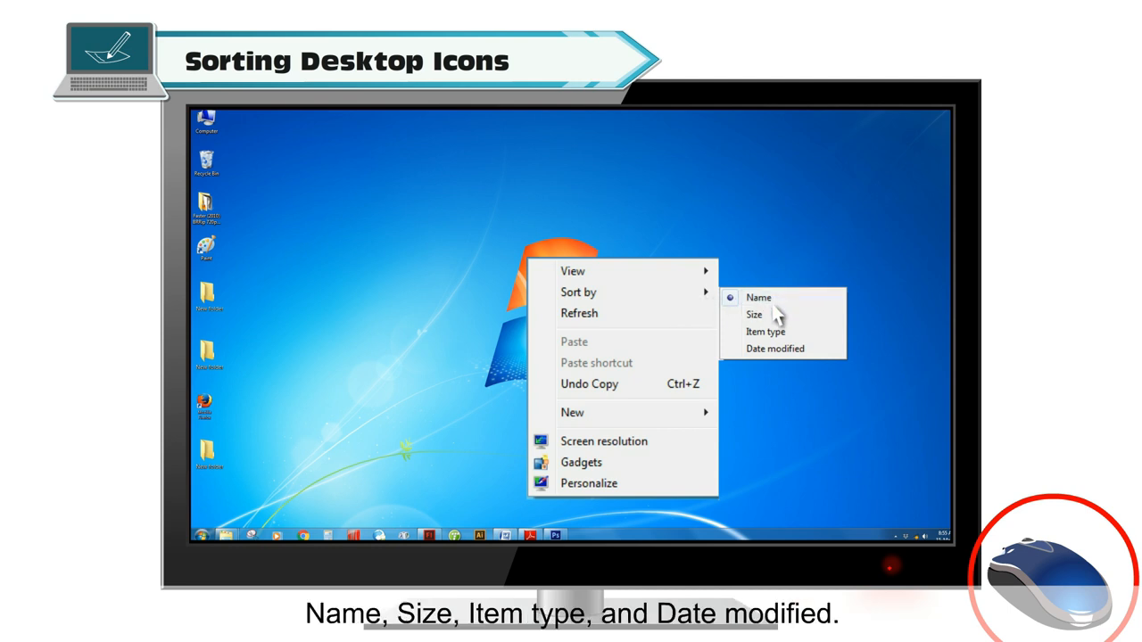
pyautogui.moveTo(766, 330)
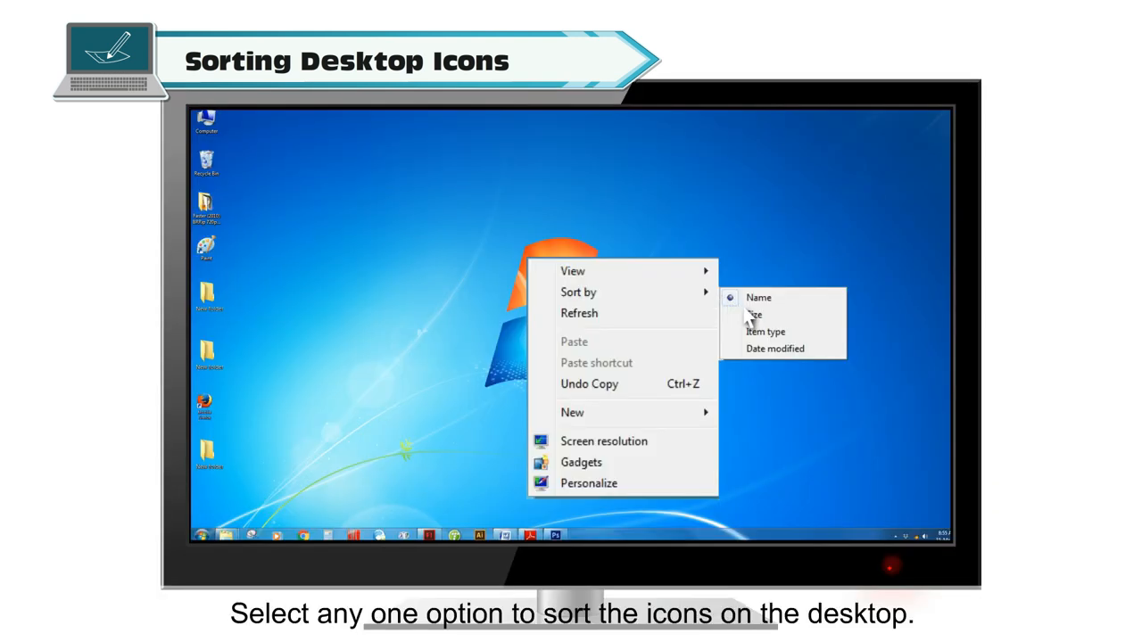
pyautogui.click(754, 314)
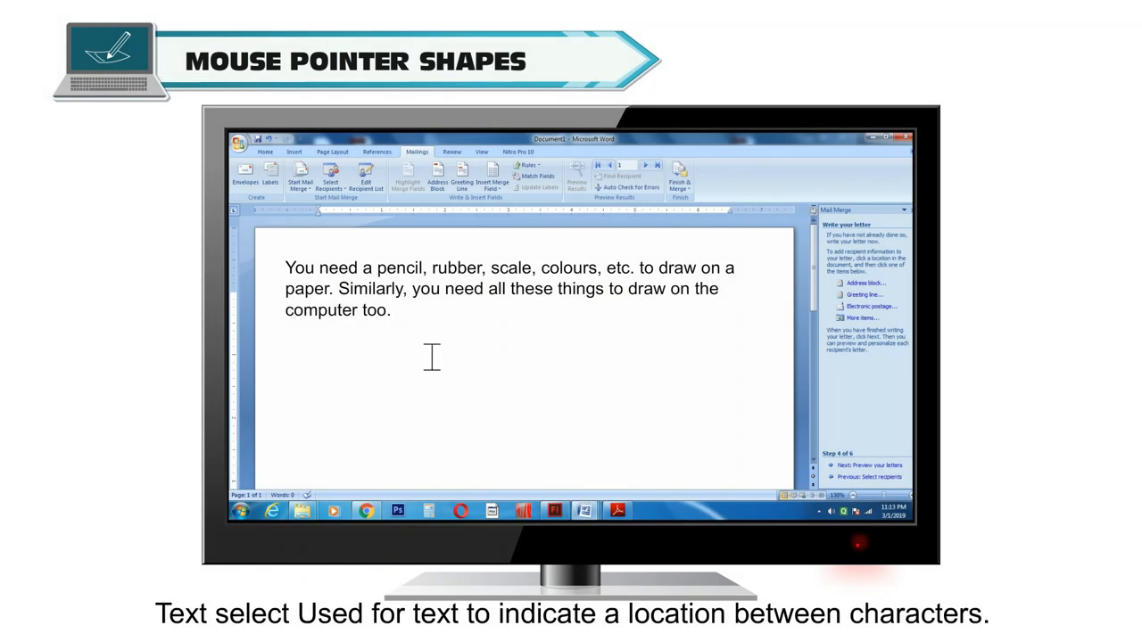
pyautogui.moveTo(575, 373)
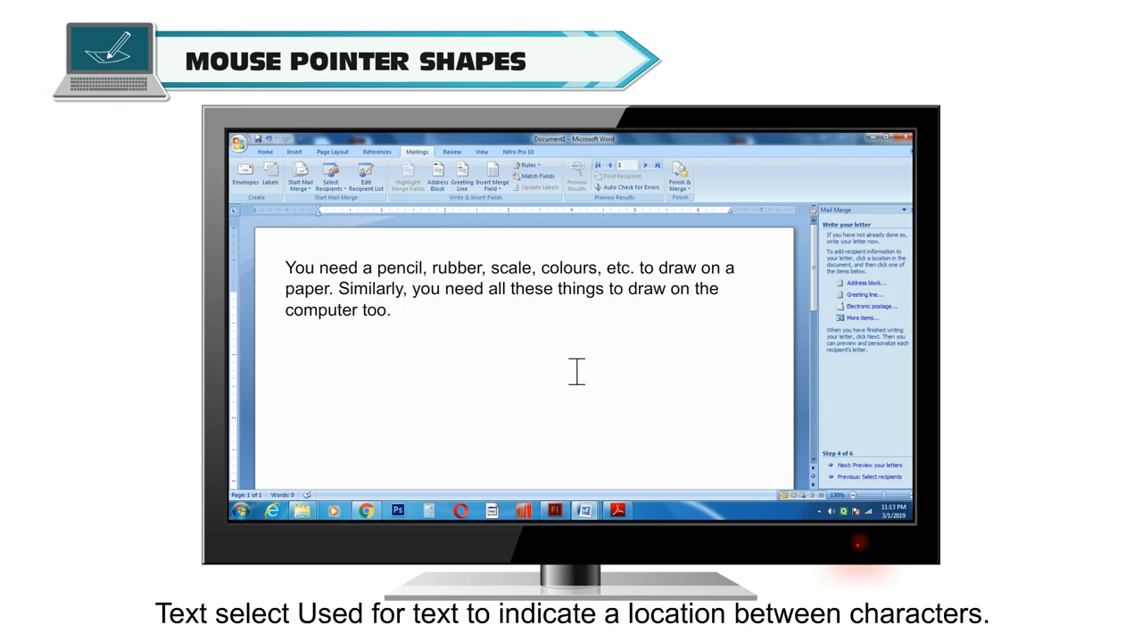
pyautogui.moveTo(594, 375)
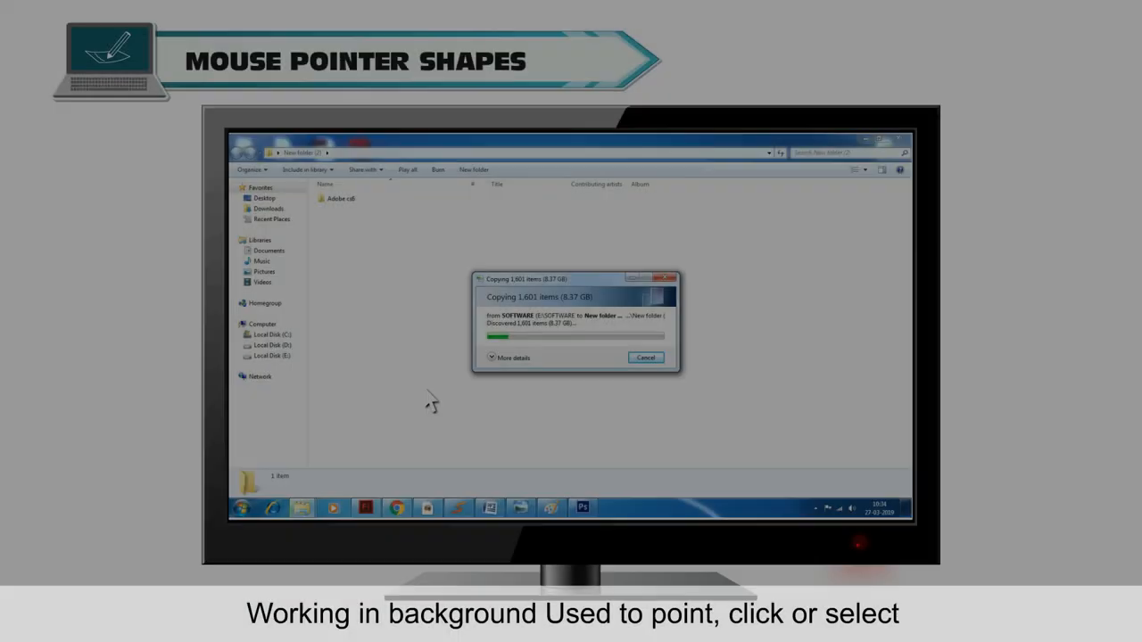
pyautogui.moveTo(545, 507)
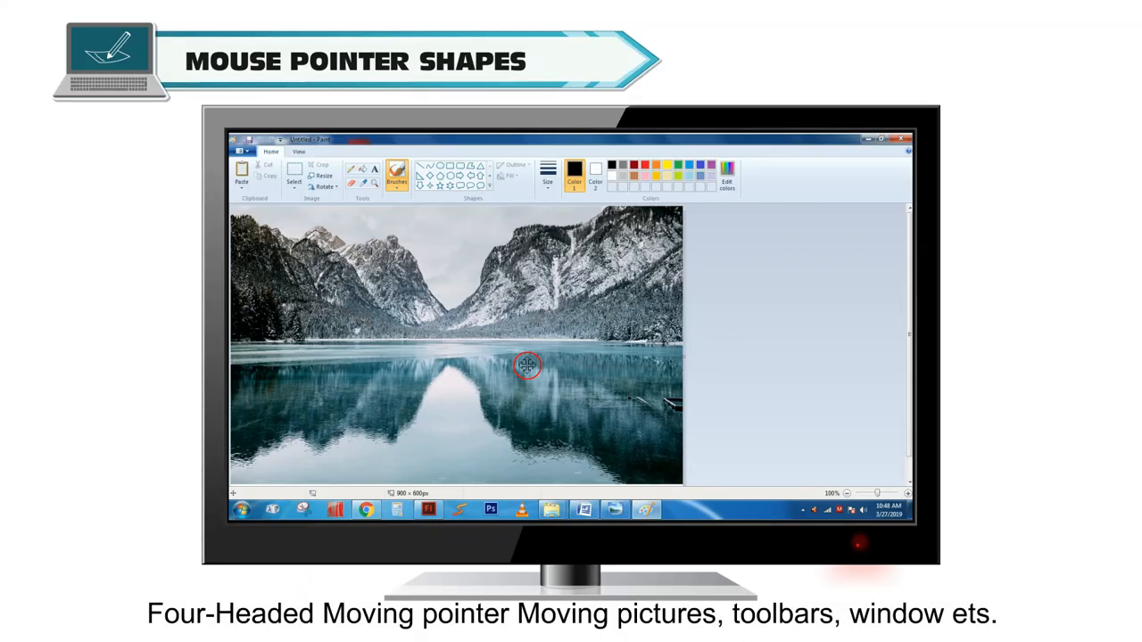
pyautogui.moveTo(486, 375)
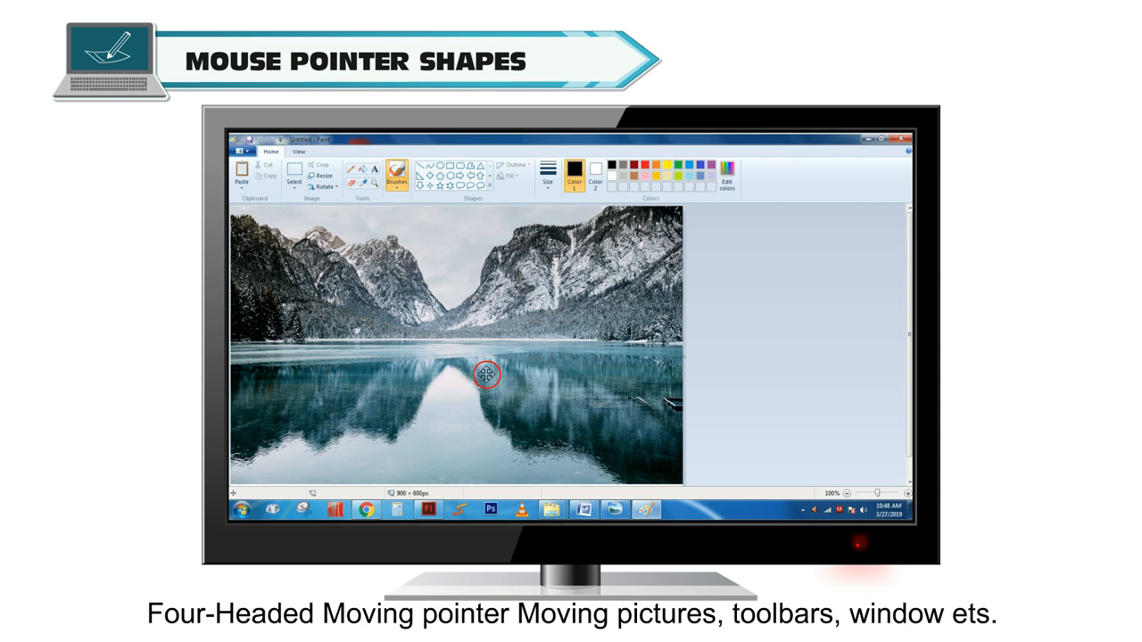
pyautogui.moveTo(685, 488)
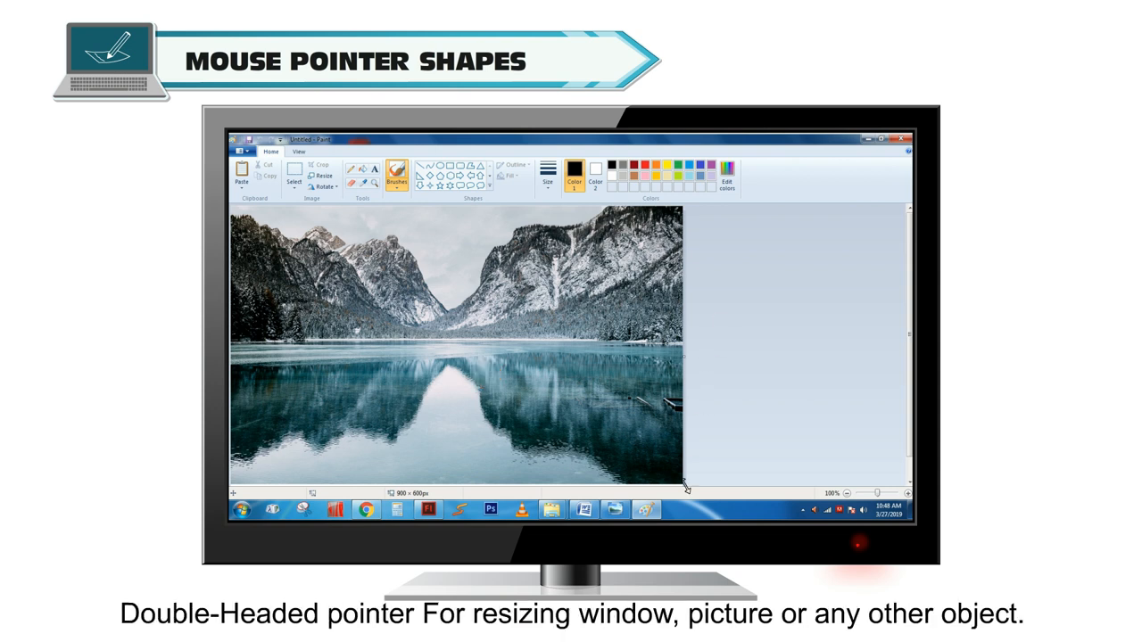
# - Drag the canvas corner handle in Paint to resize the lake picture
pyautogui.moveTo(685, 485); pyautogui.dragTo(646, 464)
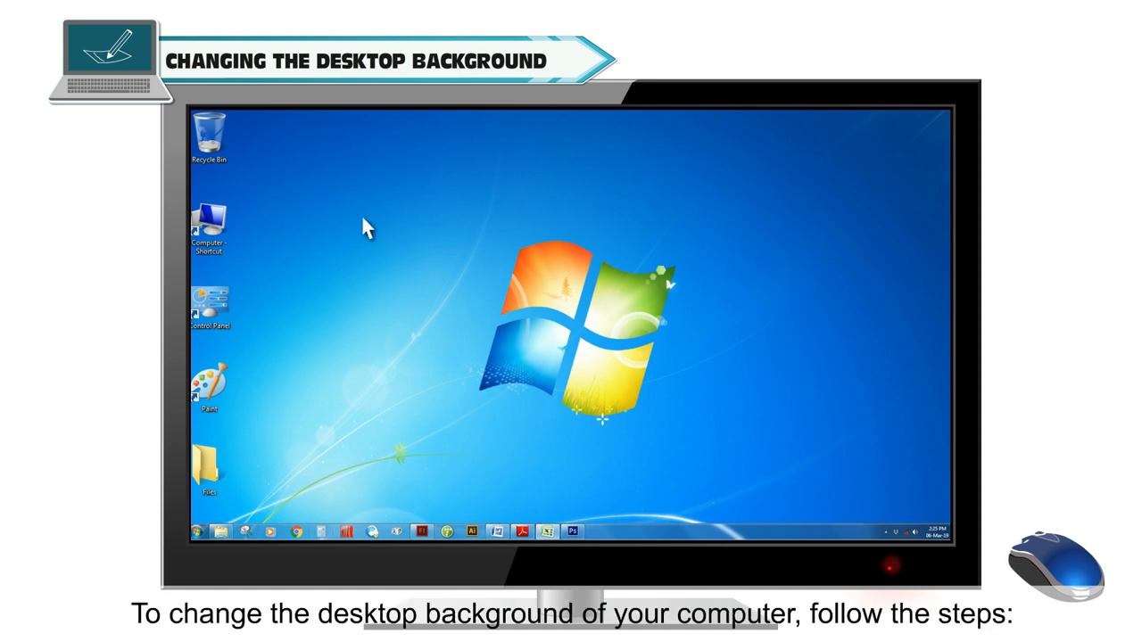
pyautogui.moveTo(446, 225)
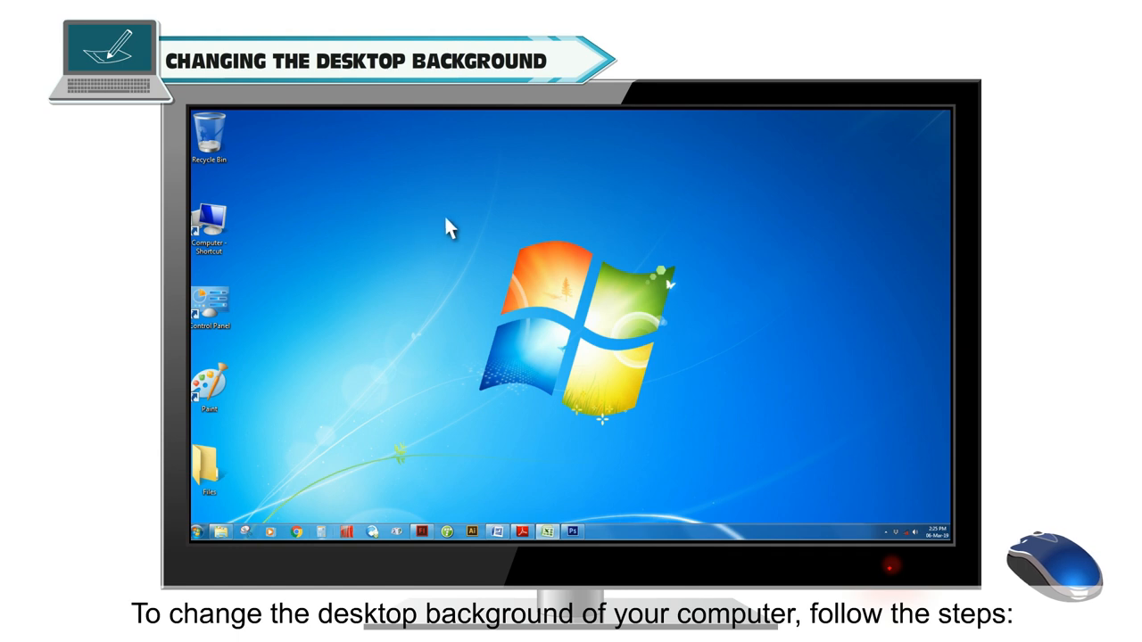
# - Choose a Desktop Background picture via Personalize and save it as the wallpaper
pyautogui.rightClick(450, 228)
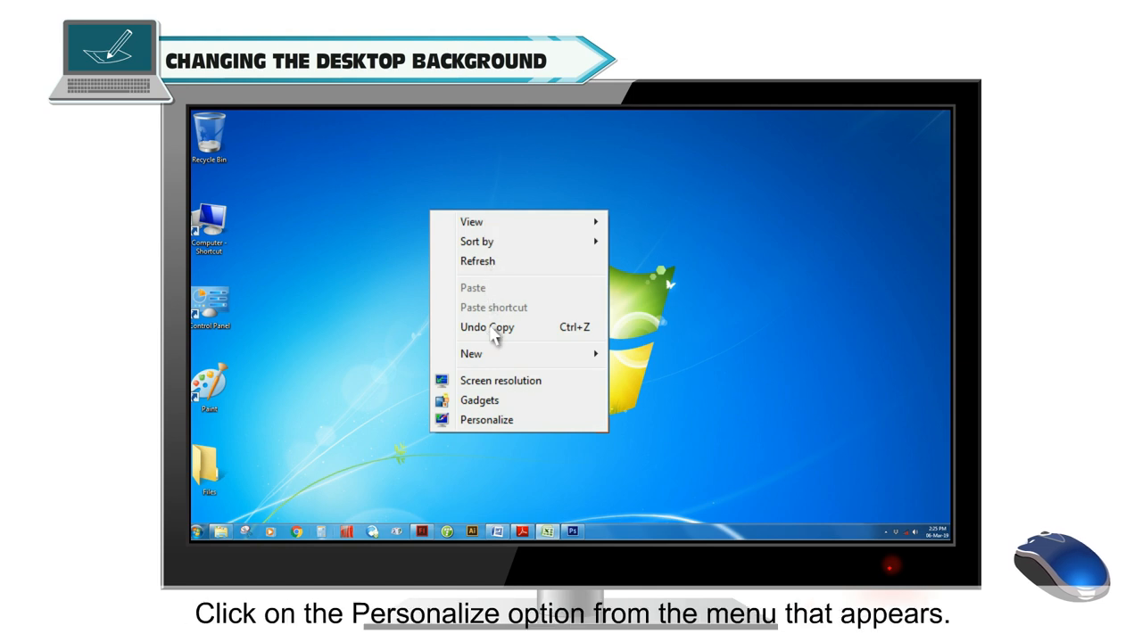
pyautogui.click(485, 421)
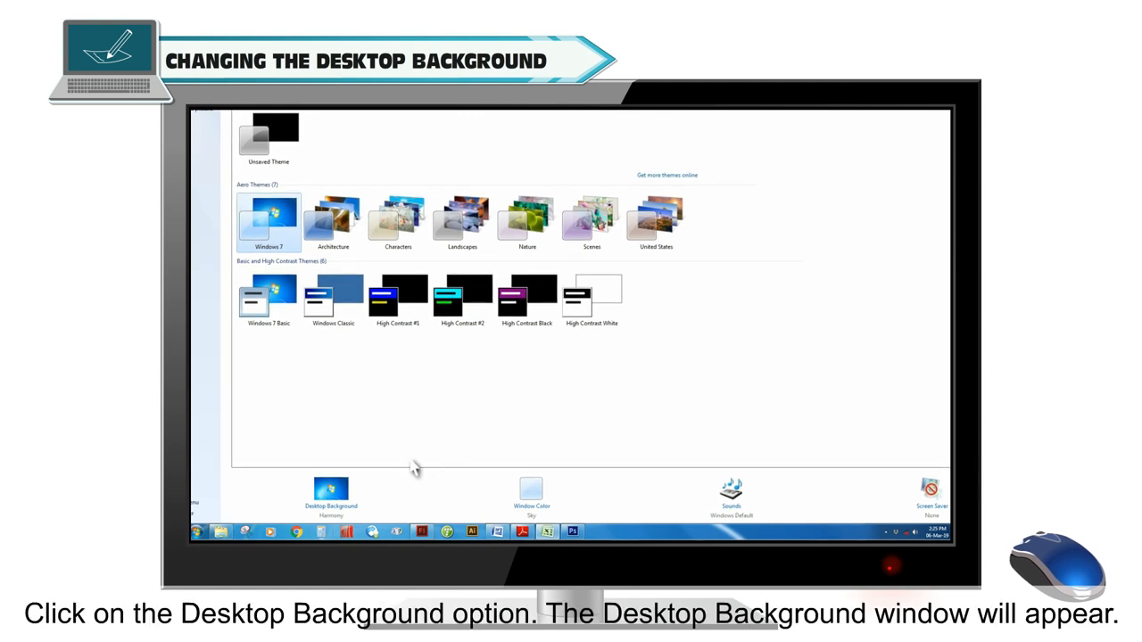
pyautogui.click(330, 496)
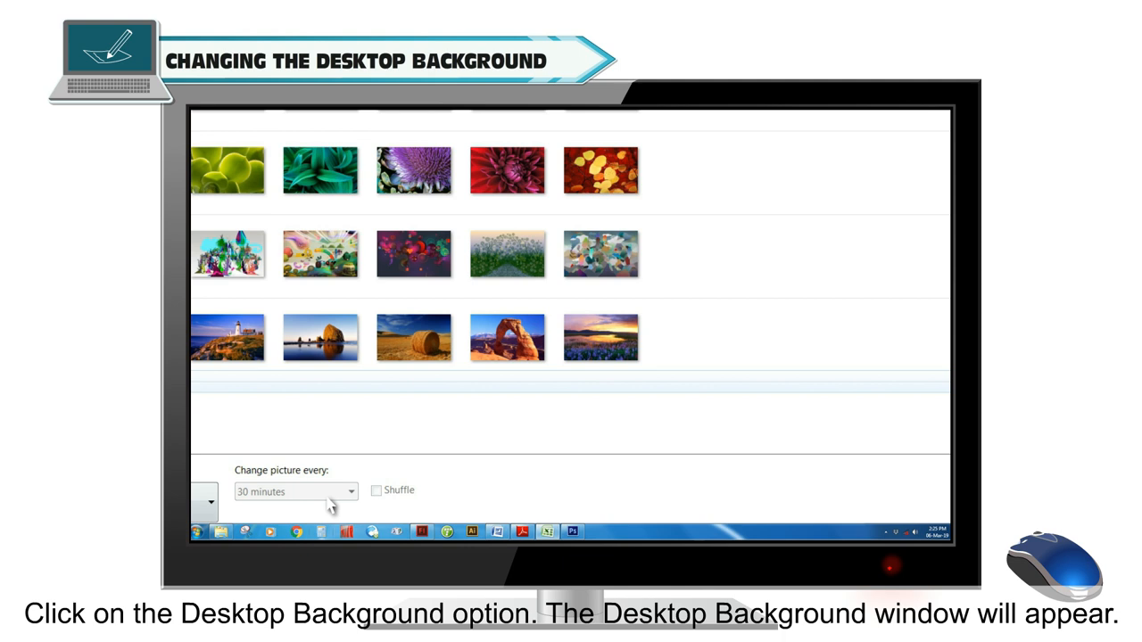
pyautogui.moveTo(366, 507)
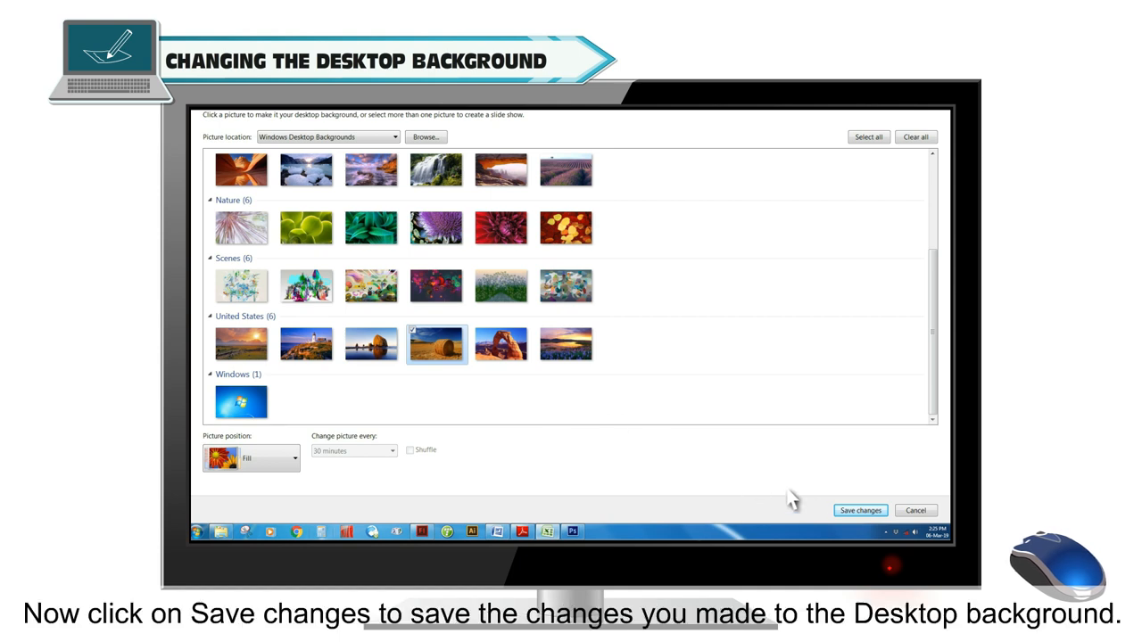
pyautogui.click(860, 510)
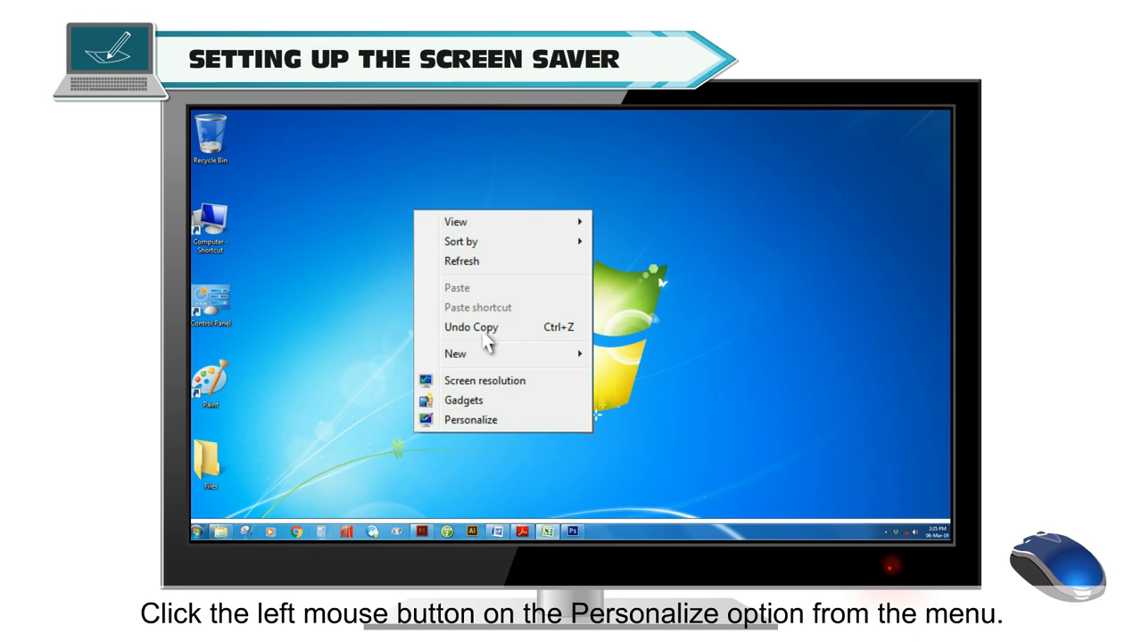
# - Reopen the Personalization window and highlight its Screen Saver option
pyautogui.click(471, 420)
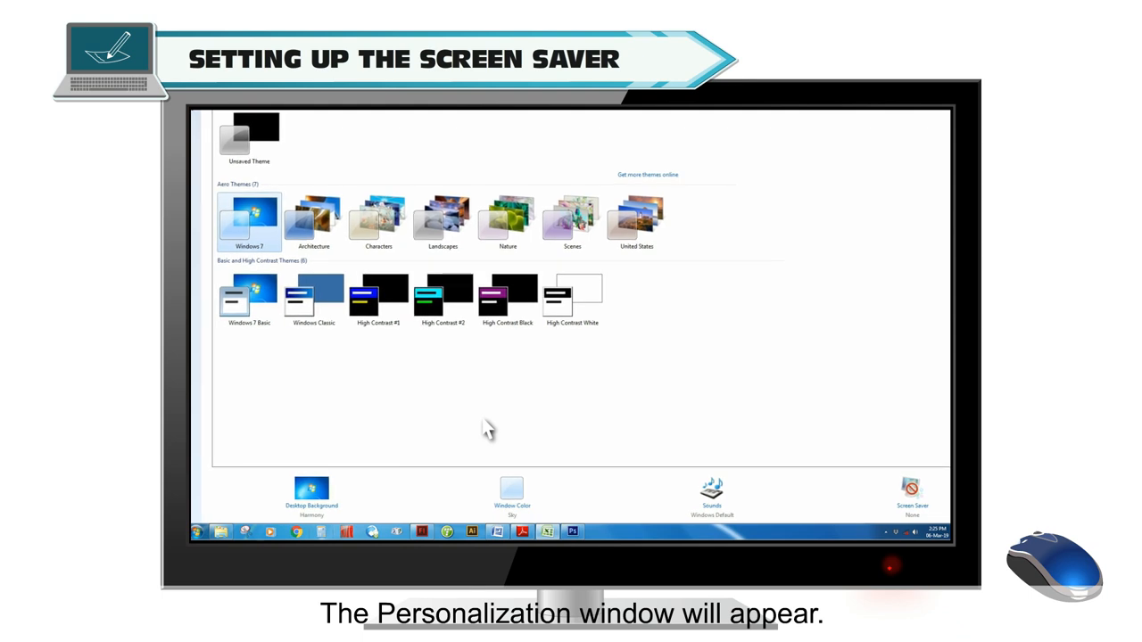
pyautogui.click(910, 493)
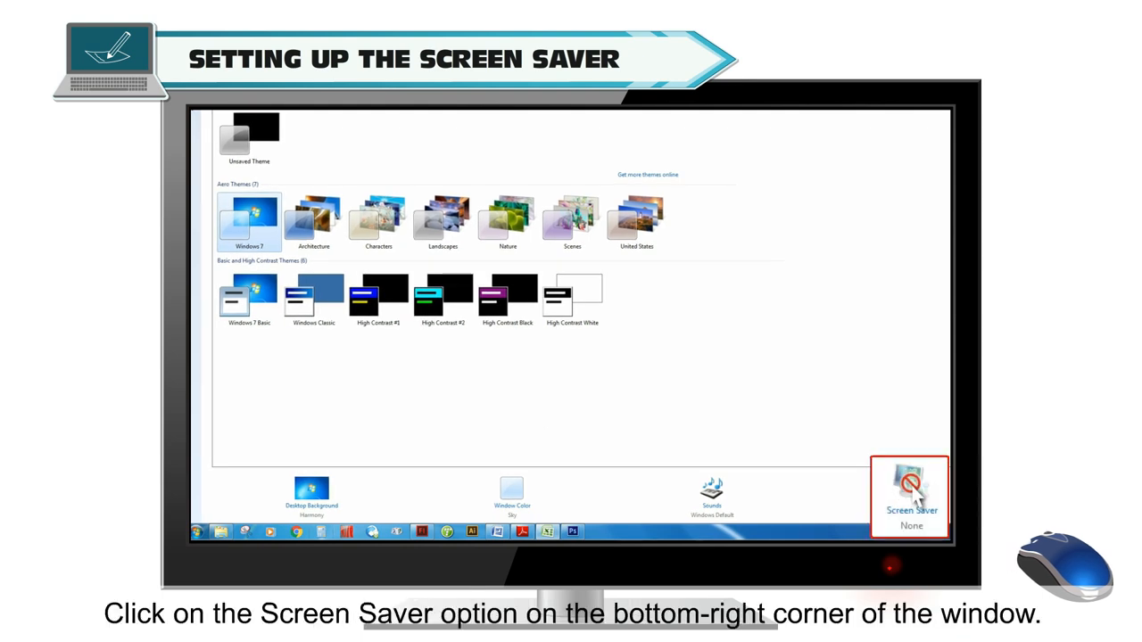
# - Select Bubbles in the Screen Saver settings drop-down
pyautogui.click(910, 496)
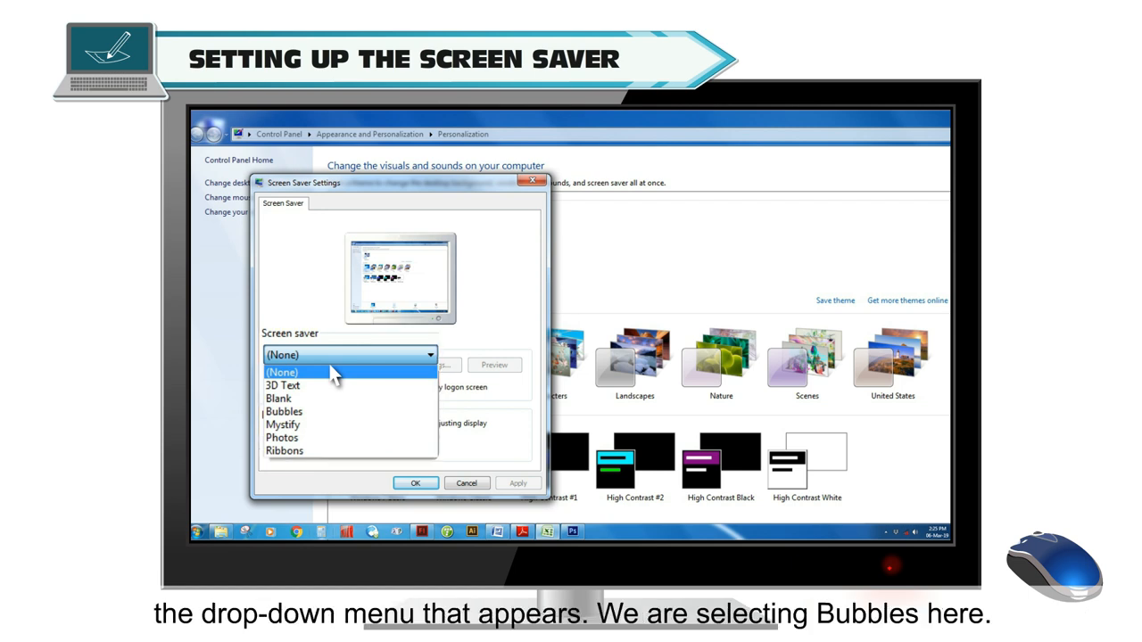
pyautogui.click(284, 411)
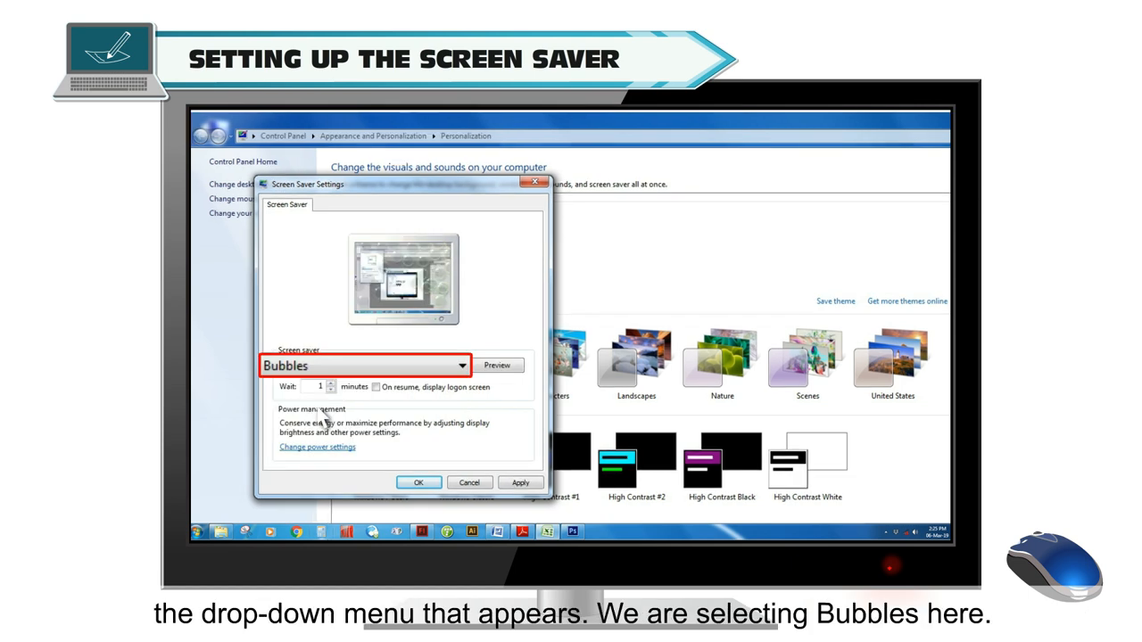
pyautogui.click(365, 364)
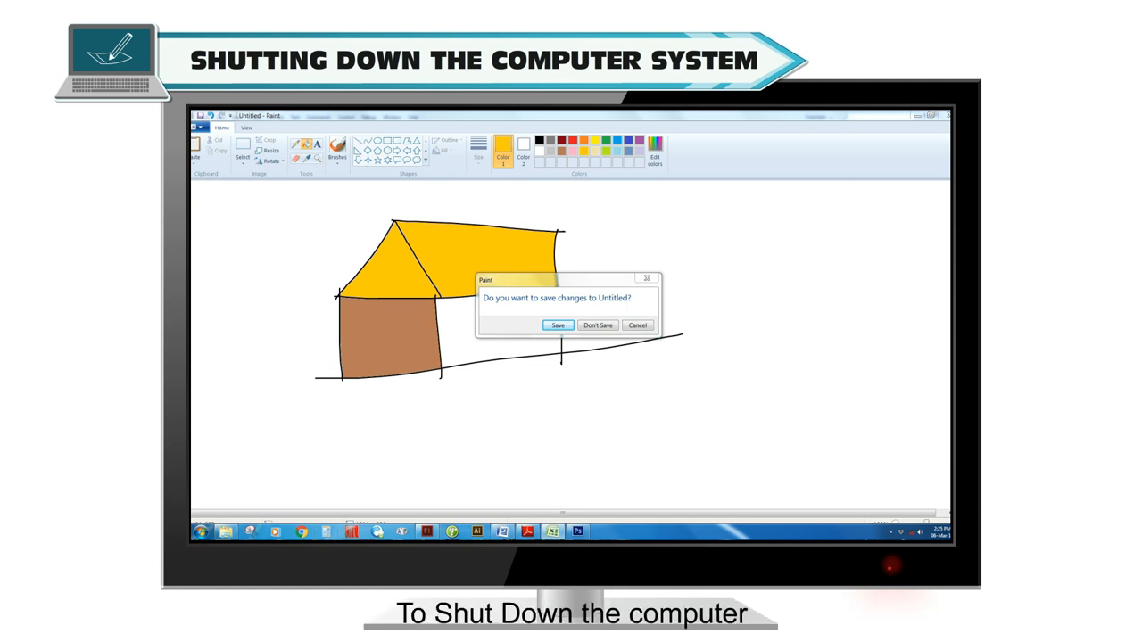
# - Close Paint with Don't Save and shut down the computer from the Start menu
pyautogui.click(596, 325)
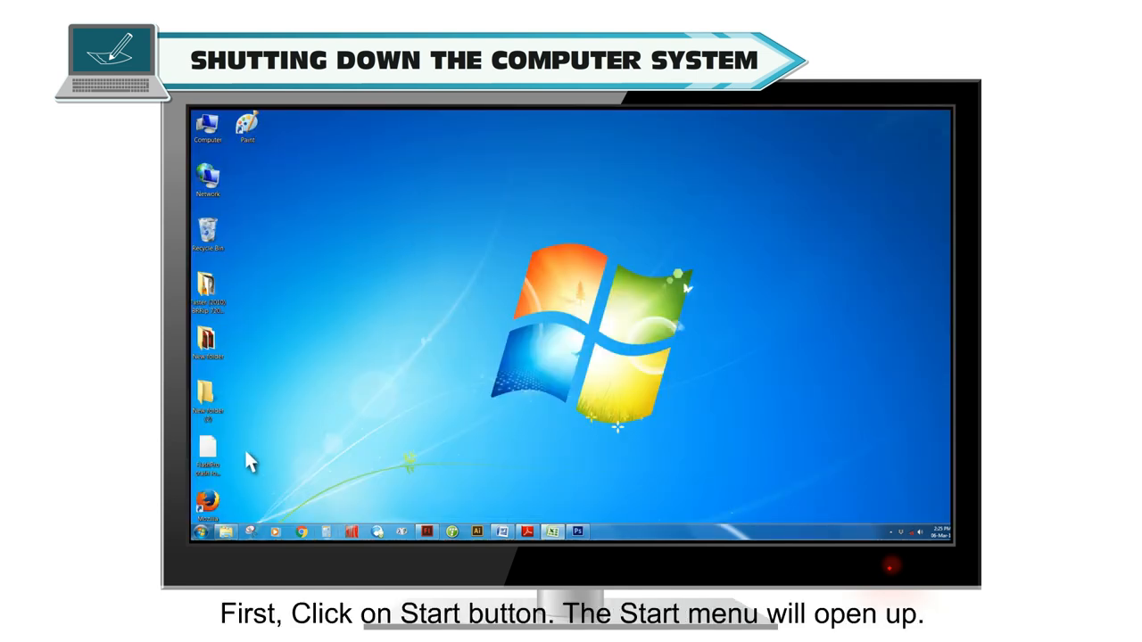
pyautogui.click(202, 532)
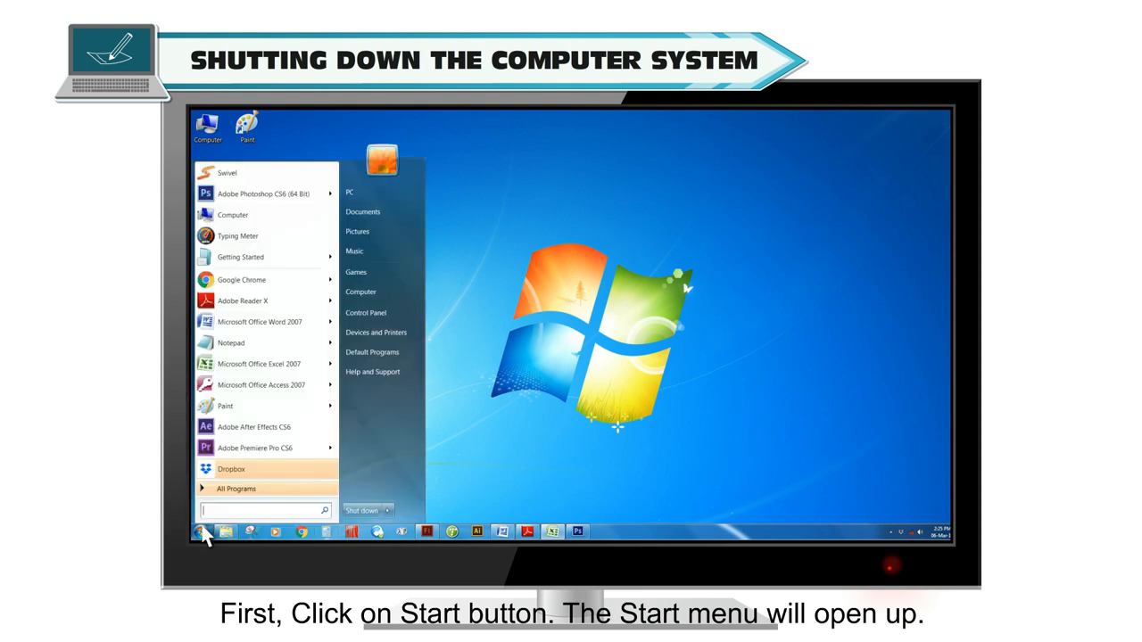
pyautogui.click(360, 510)
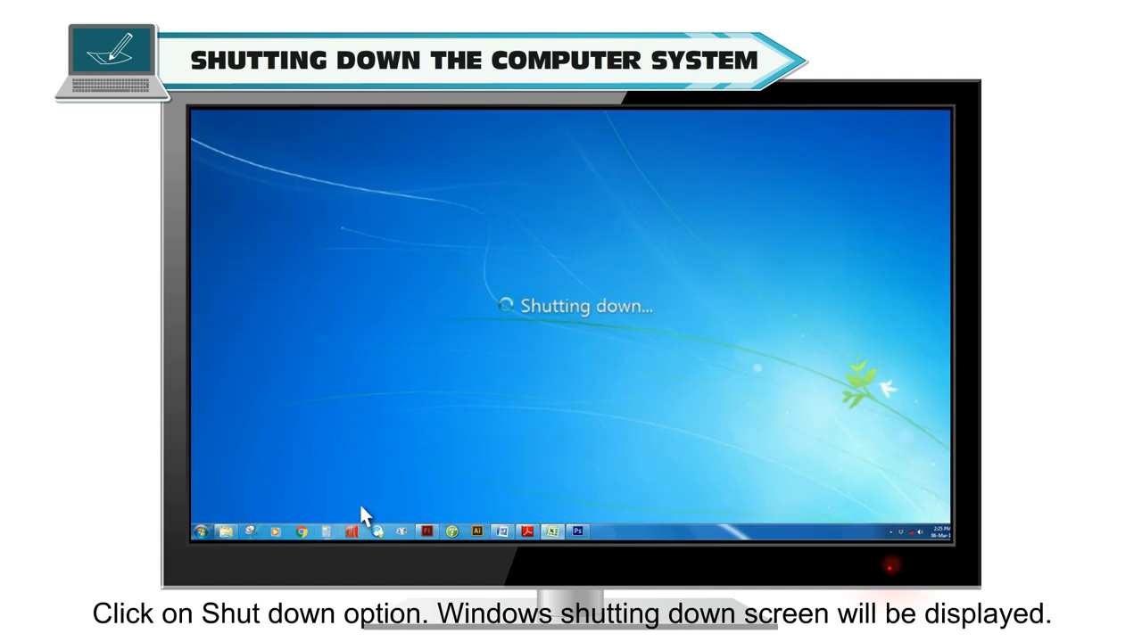